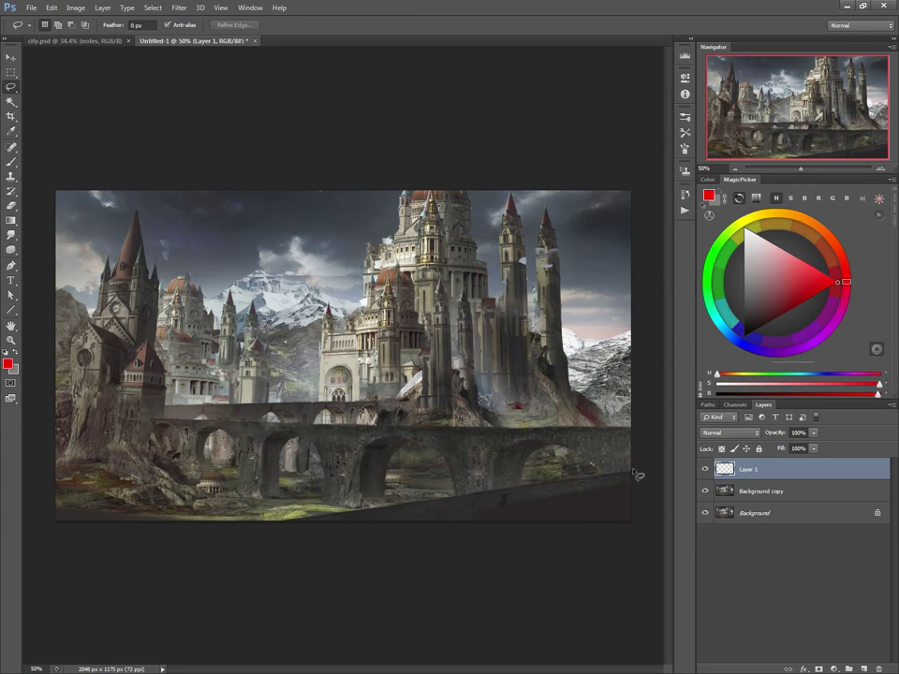
Lasso the ground strip along the bottom and cut it onto its own layer.
left_click_drag(634, 474, 288, 551)
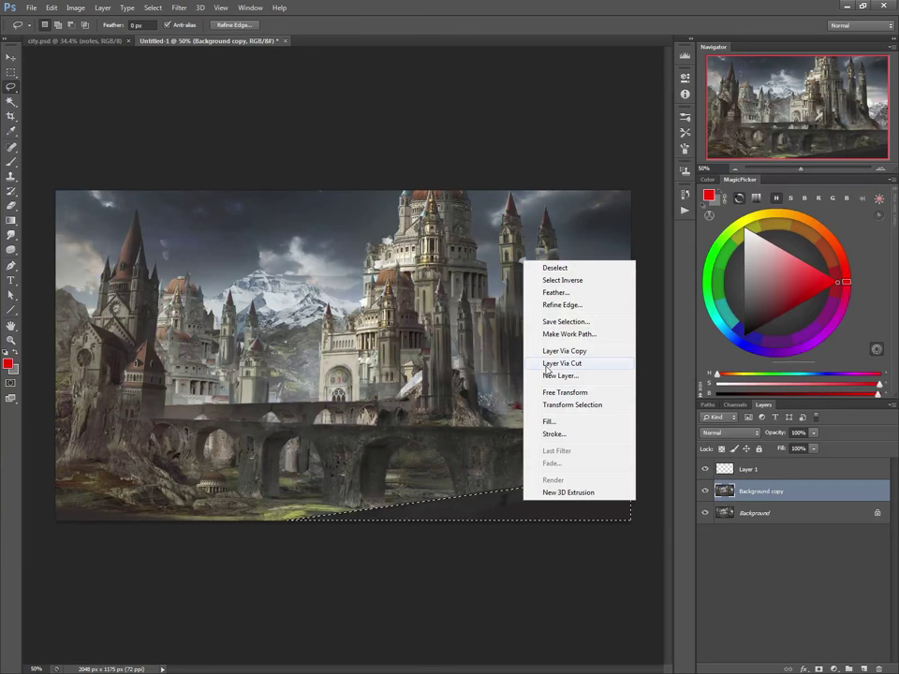
left_click(562, 363)
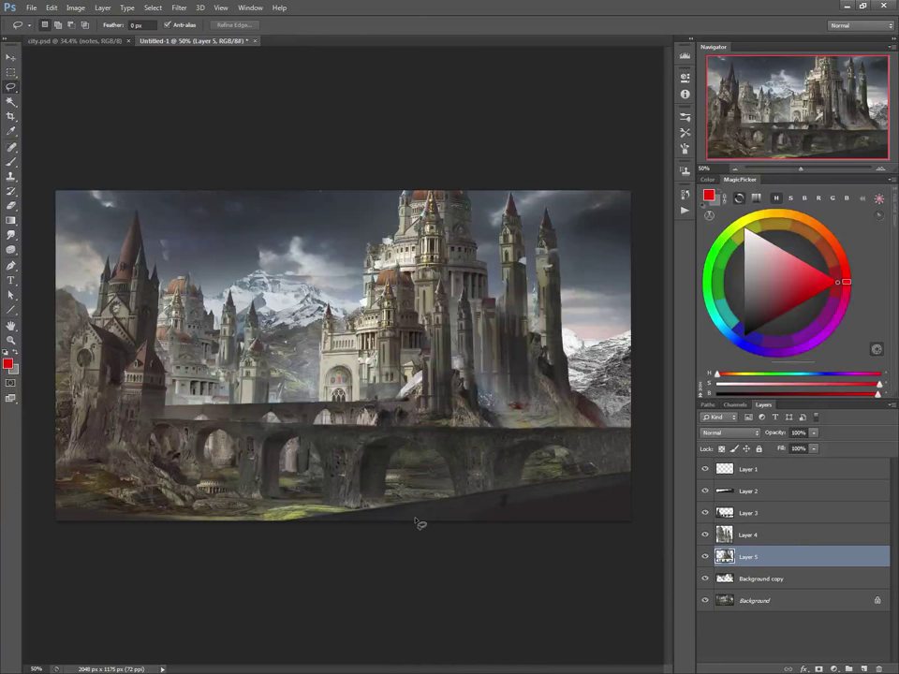
Lasso the mountain band across the middle and cut it onto its own layer.
left_click(761, 577)
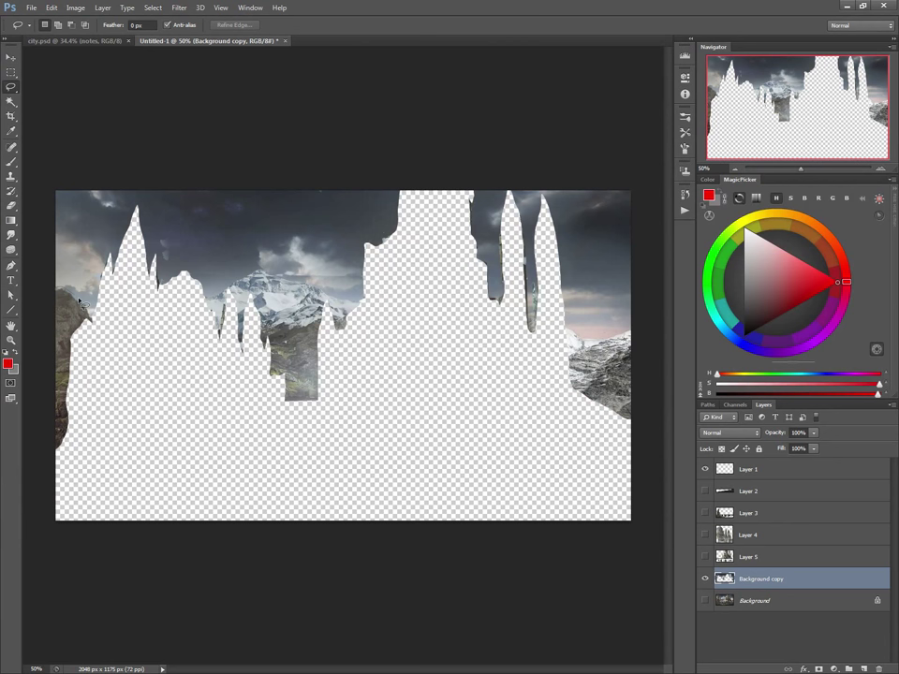
left_click_drag(79, 299, 562, 375)
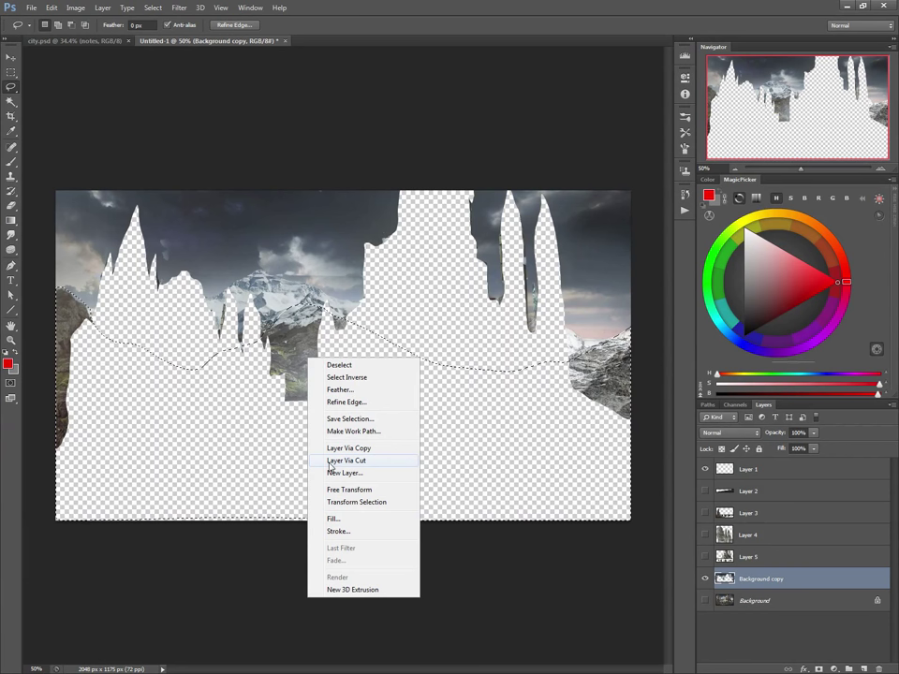
left_click(345, 461)
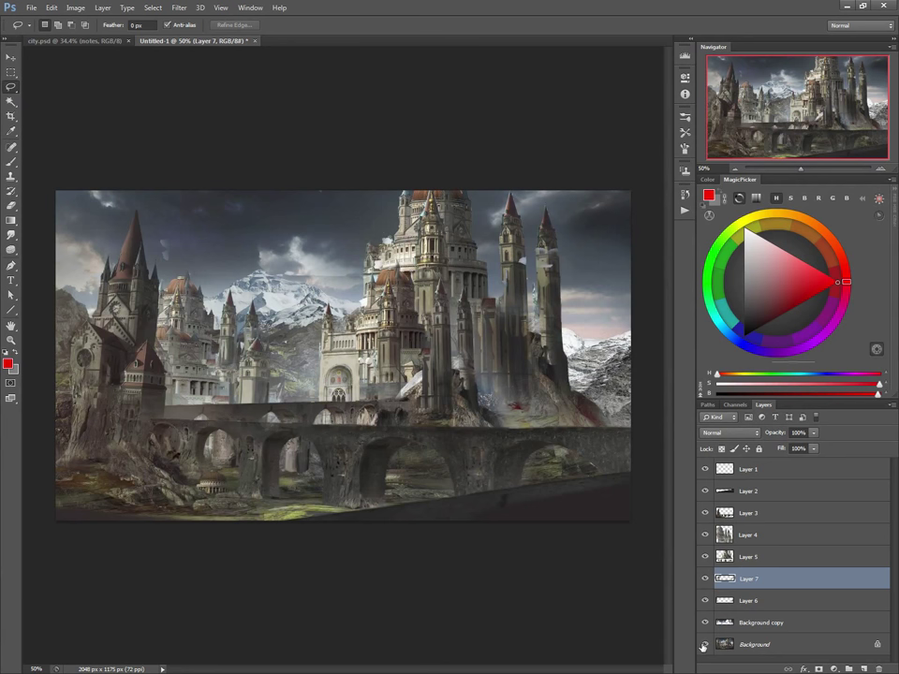
Select a separated layer and bring up its Levels adjustment.
left_click(11, 146)
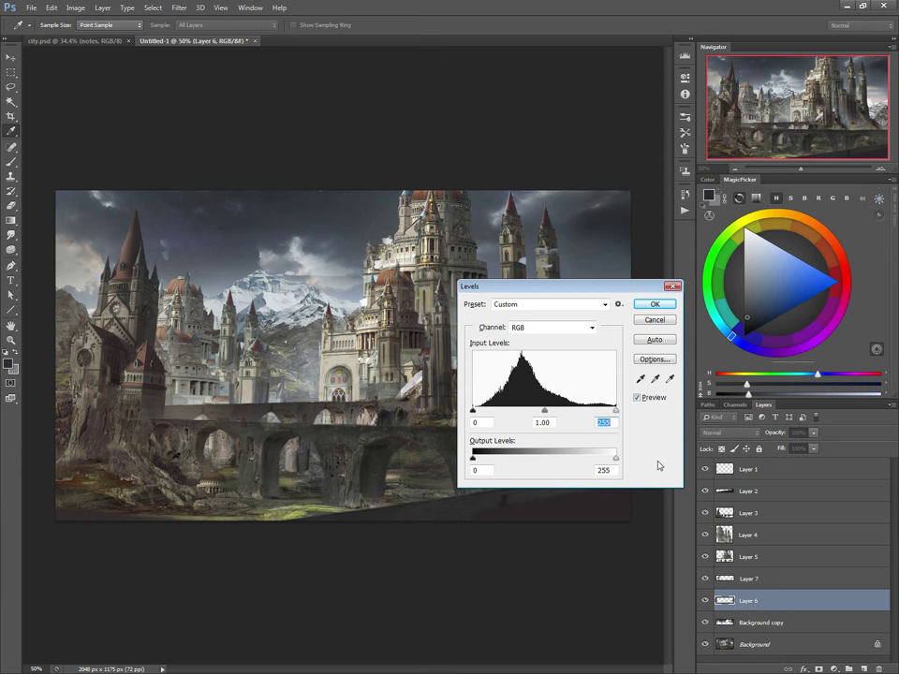
left_click(656, 303)
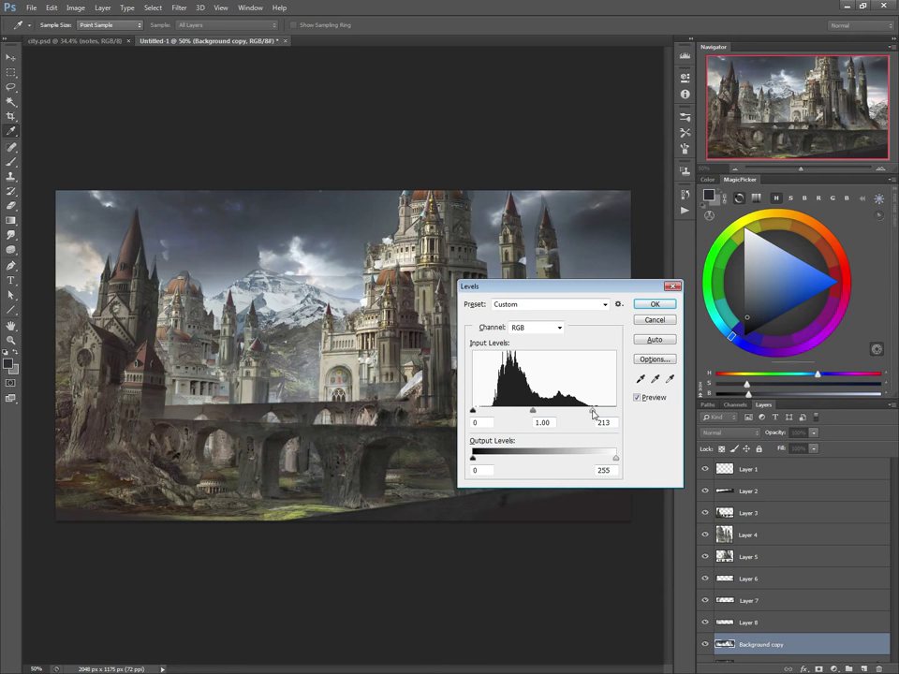
Darken the sky and mountains with Levels, output white near 199 and raised black point, and confirm.
left_click(656, 303)
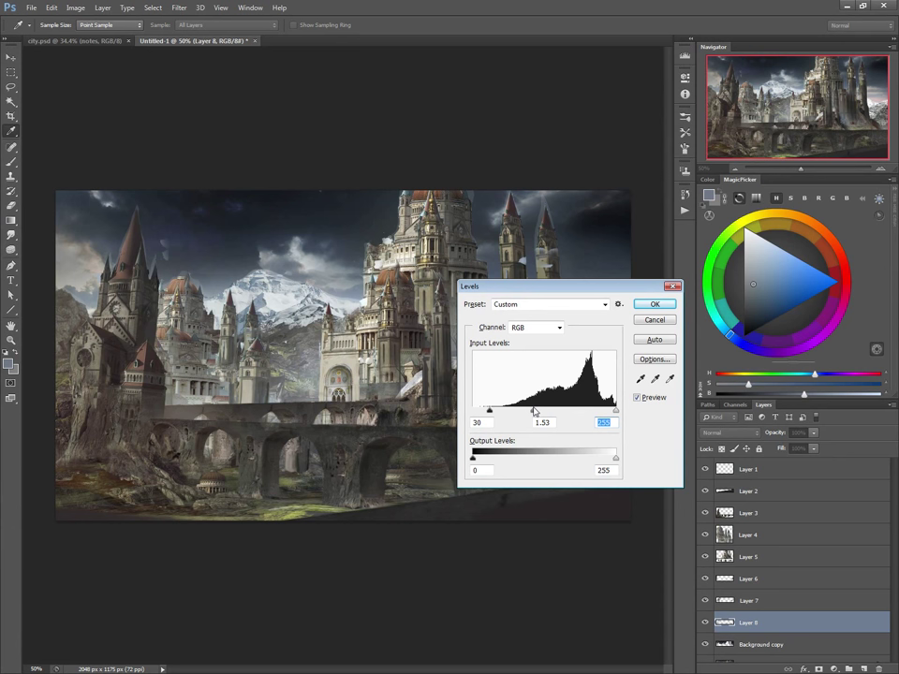
left_click_drag(615, 457, 579, 457)
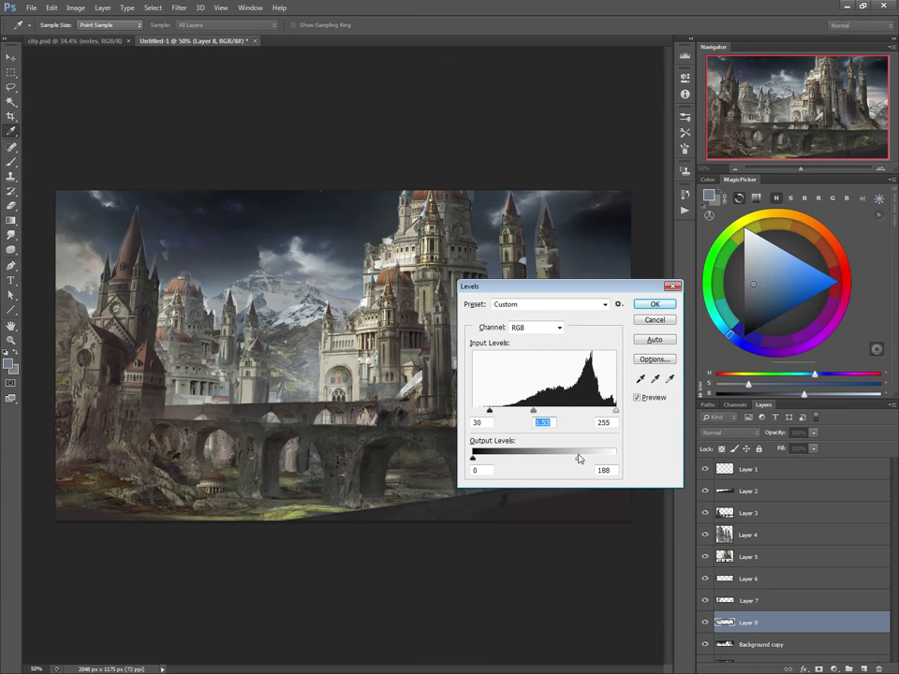
left_click(655, 304)
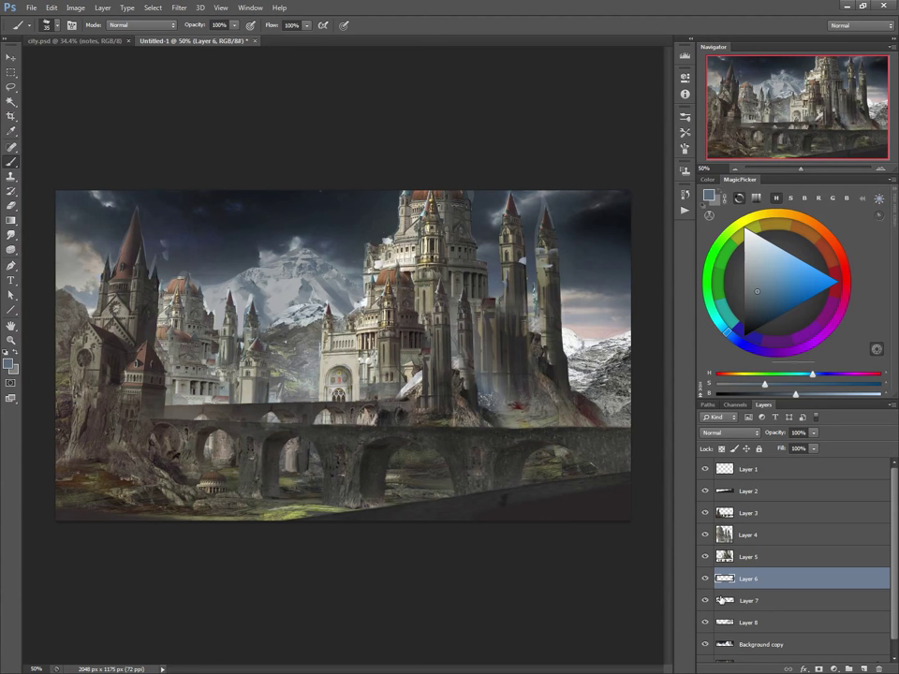
Apply a second Levels pass with raised black point and midtone, and confirm it.
left_click(750, 622)
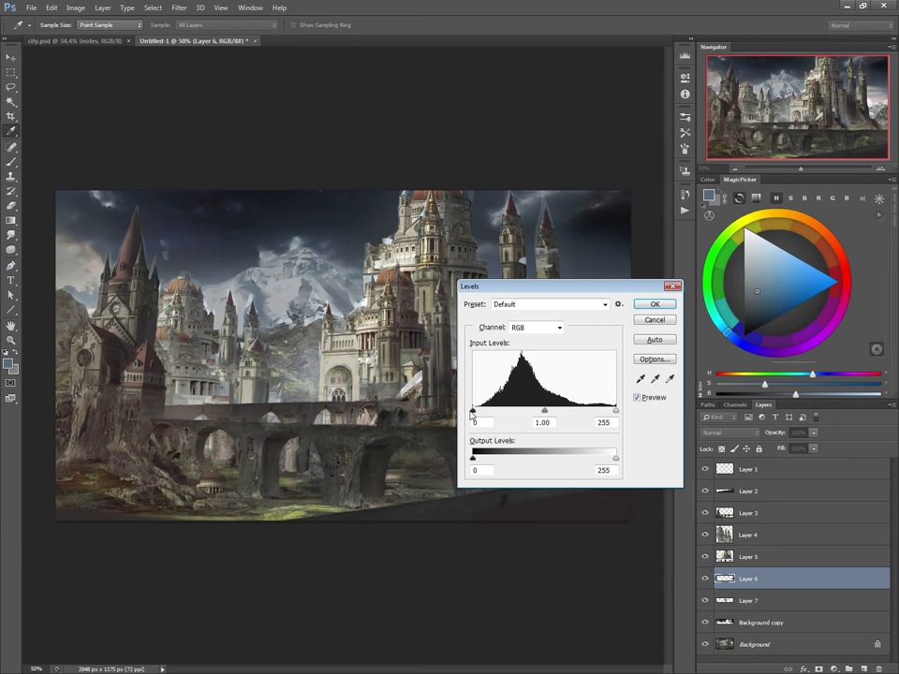
left_click_drag(472, 411, 487, 411)
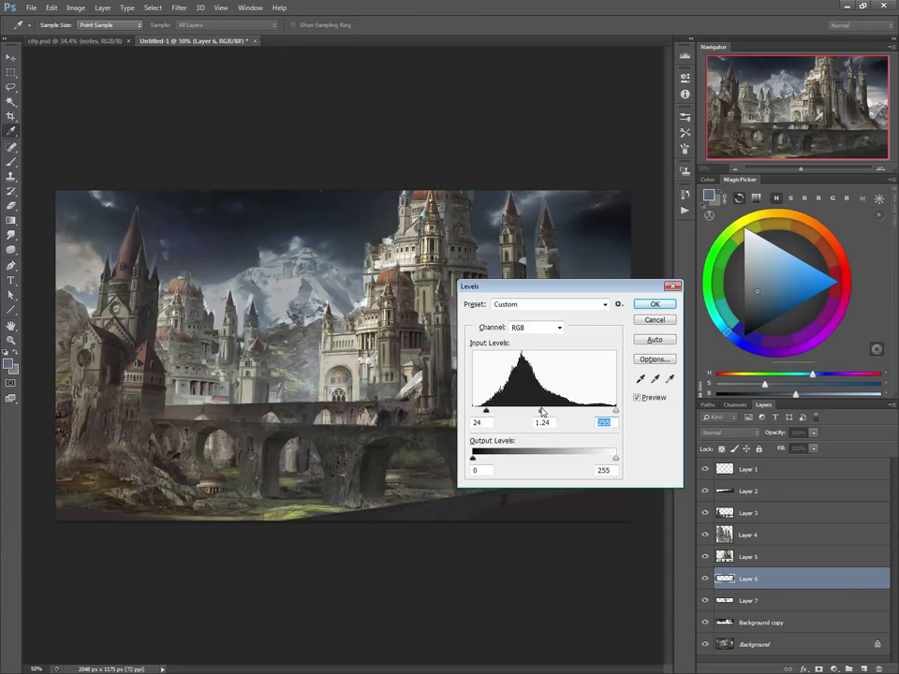
left_click(656, 303)
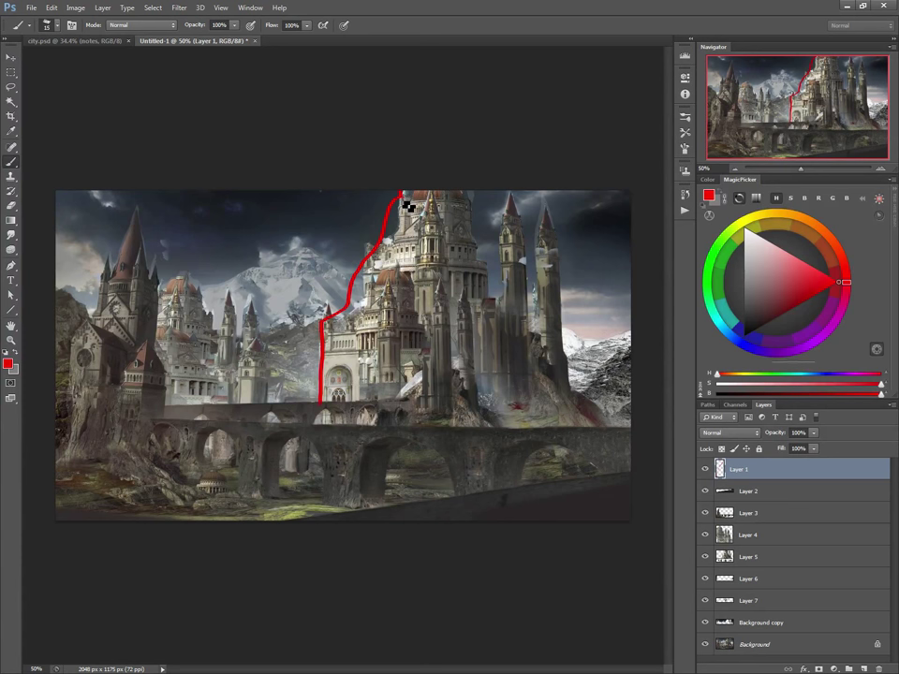
left_click_drag(409, 207, 528, 229)
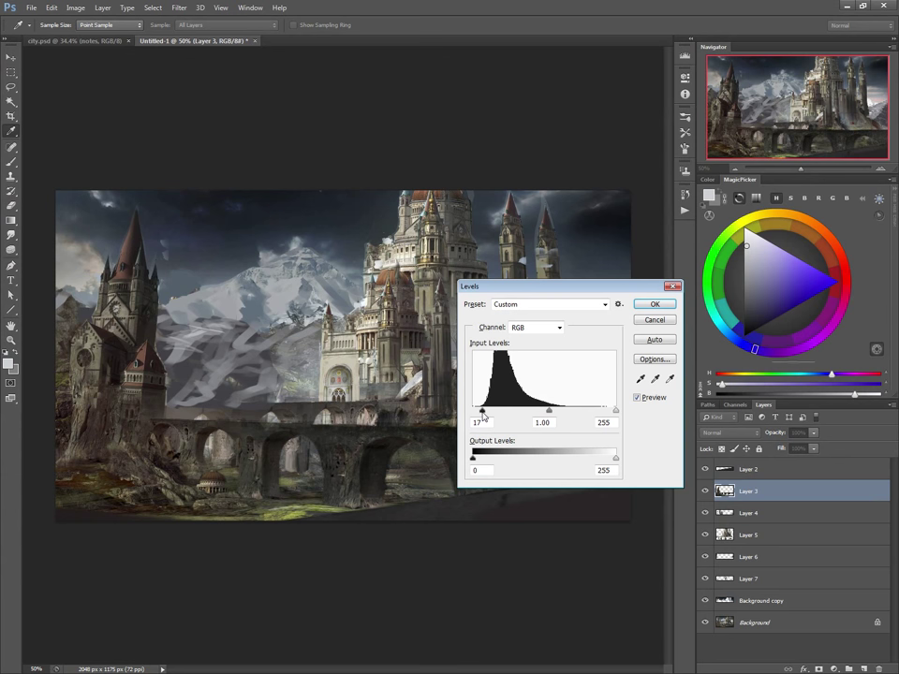
Confirm the slight black-point Levels shift on the repainted mountains.
left_click(656, 303)
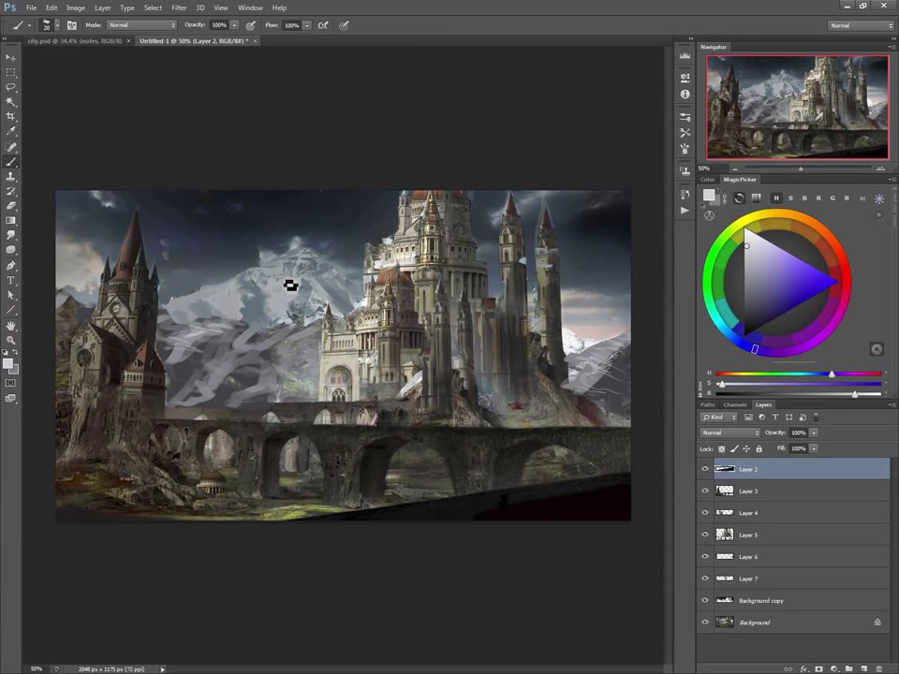
left_click(753, 328)
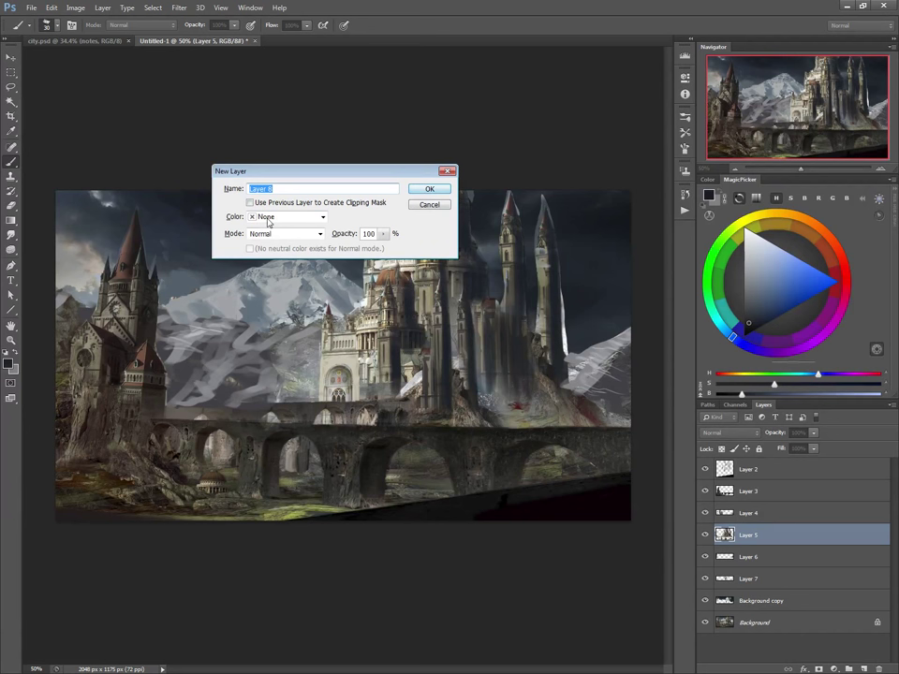
Brush a streak of light at the castle's base and merge the paintover layers into one.
left_click(431, 187)
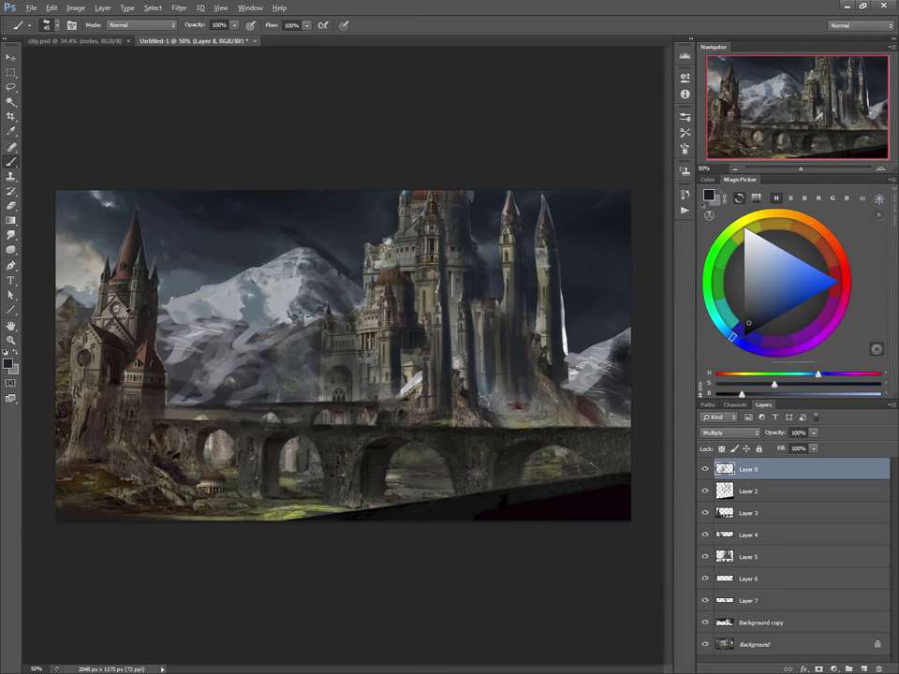
left_click(749, 491)
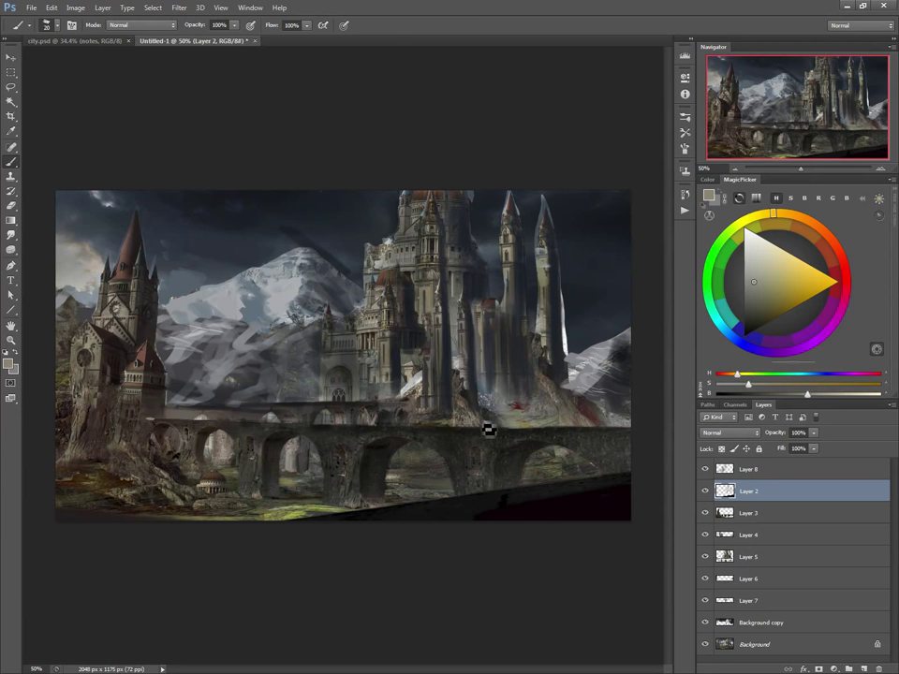
mouse_move(172, 412)
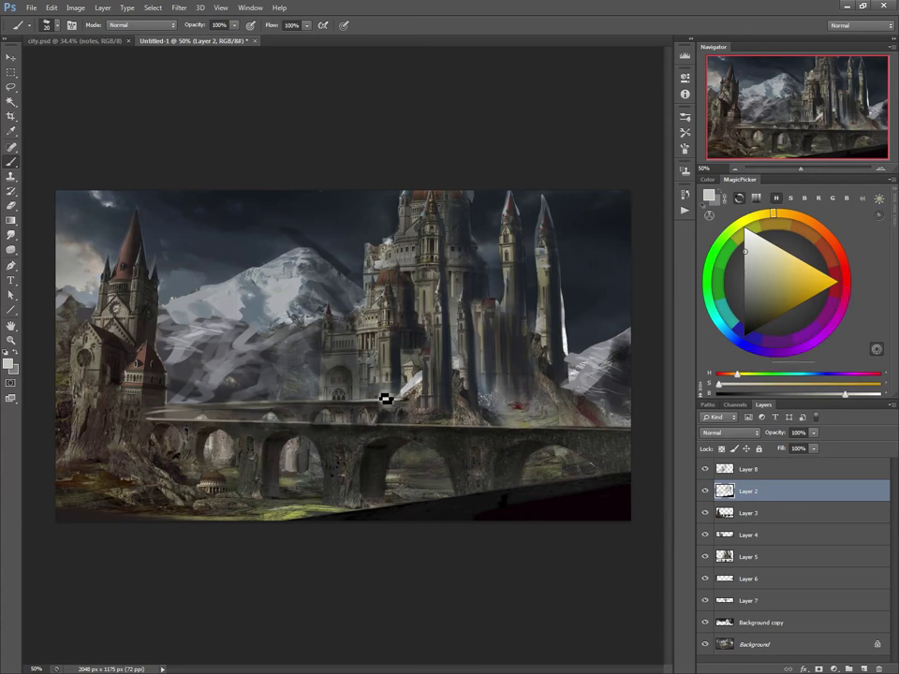
left_click(750, 469)
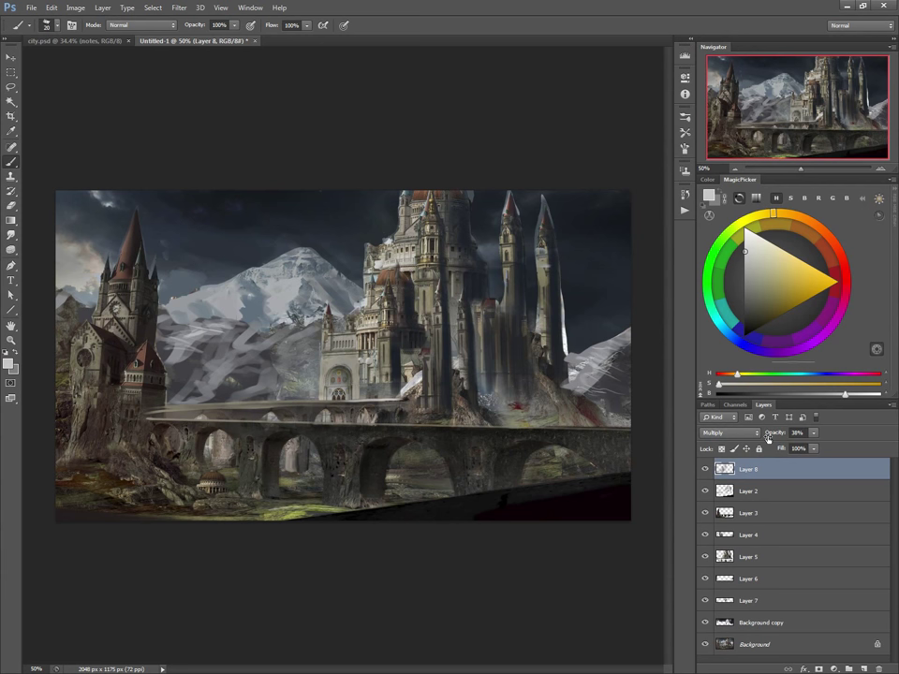
left_click(750, 491)
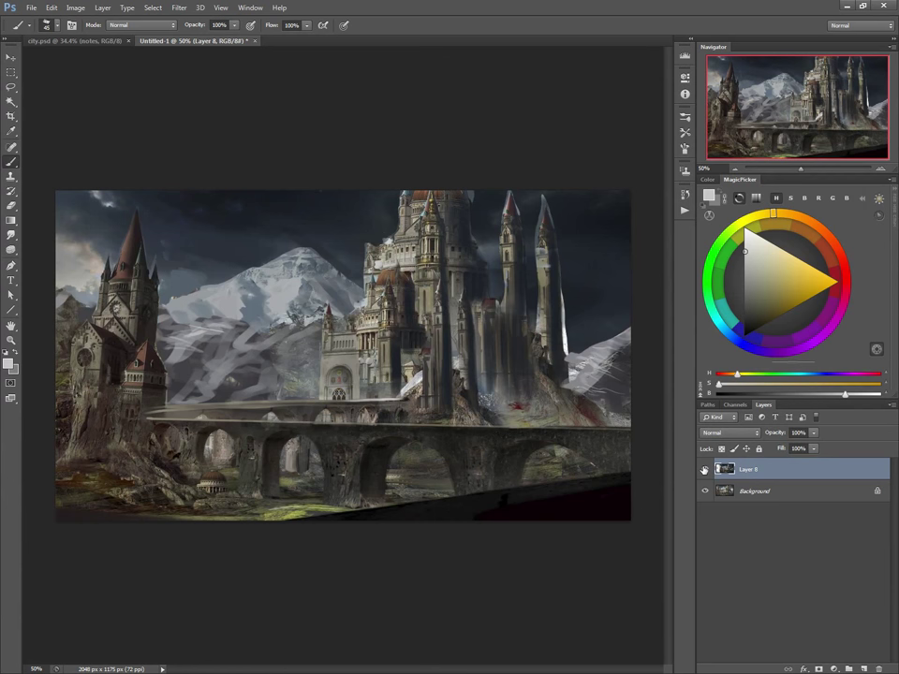
Toggle the merged paintover layer's visibility to compare against the original scene.
left_click(705, 468)
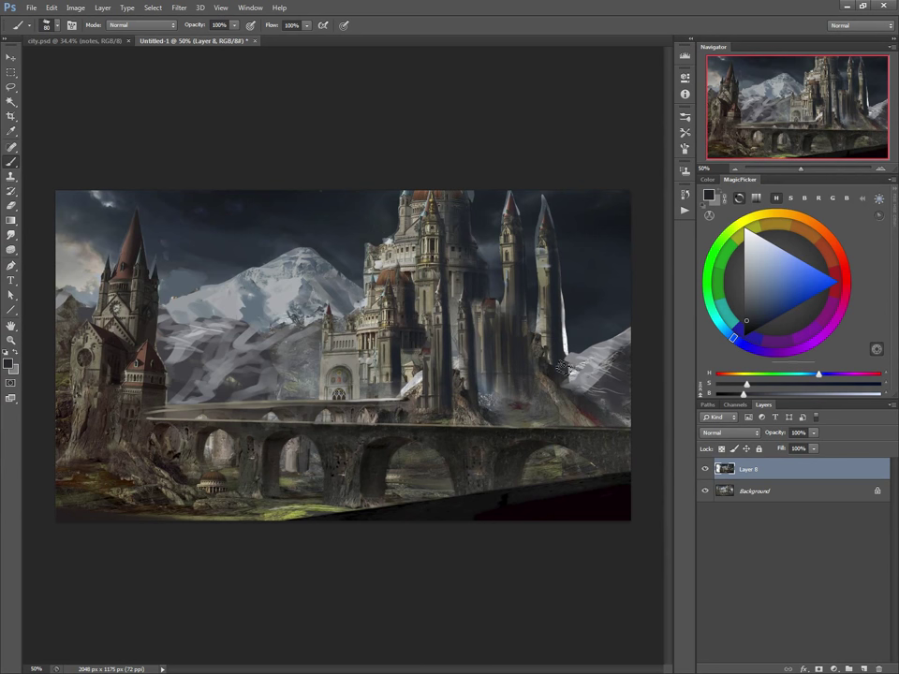
mouse_move(600, 353)
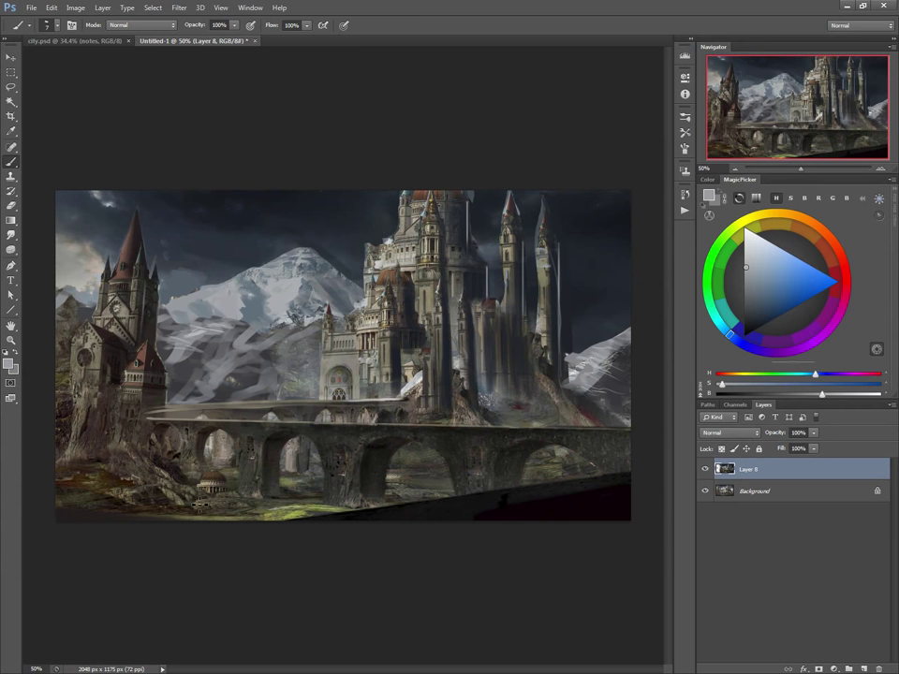
mouse_move(255, 592)
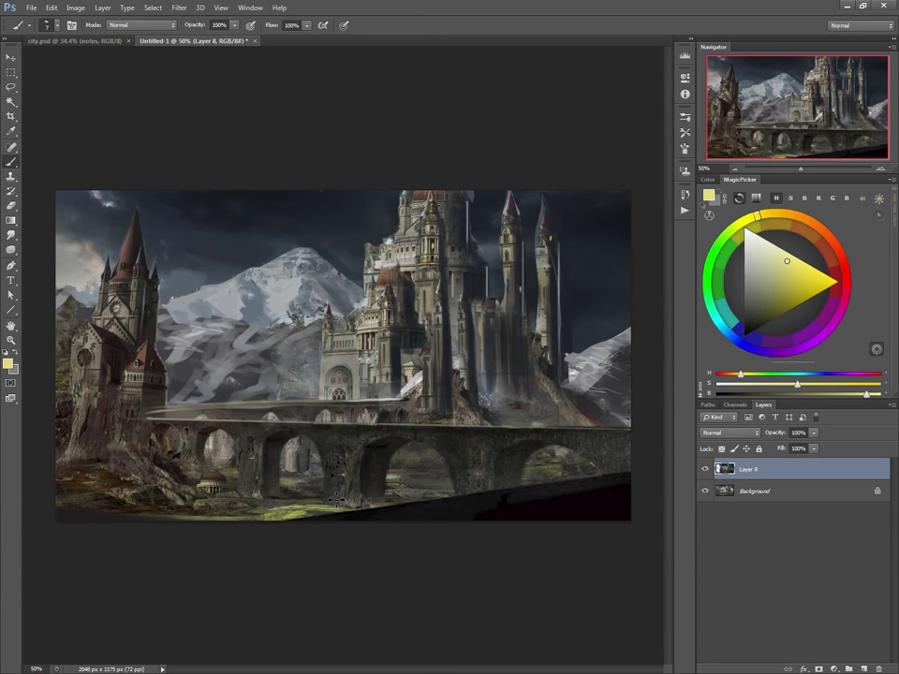
left_click(705, 469)
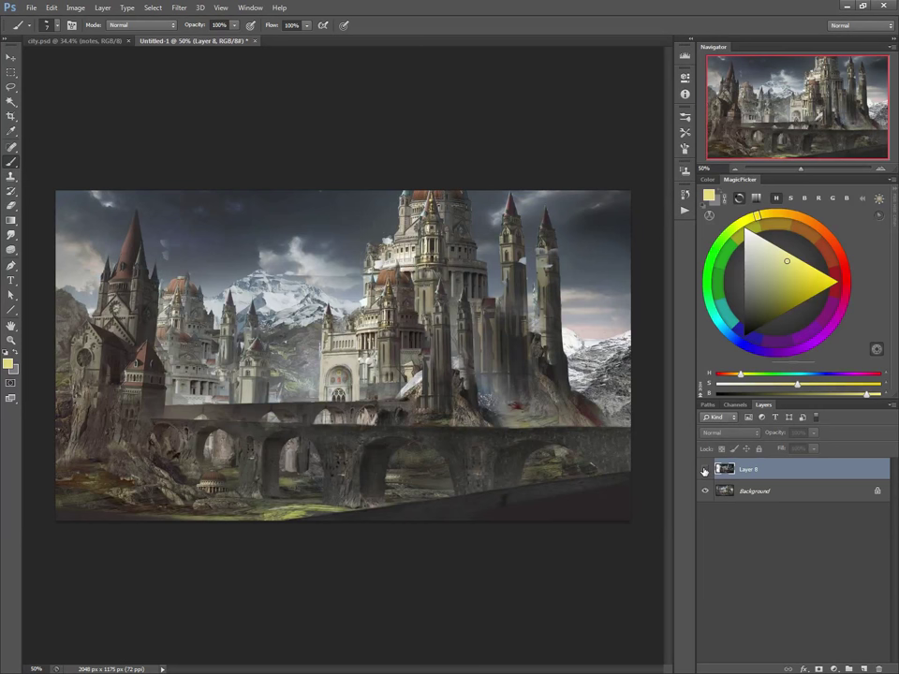